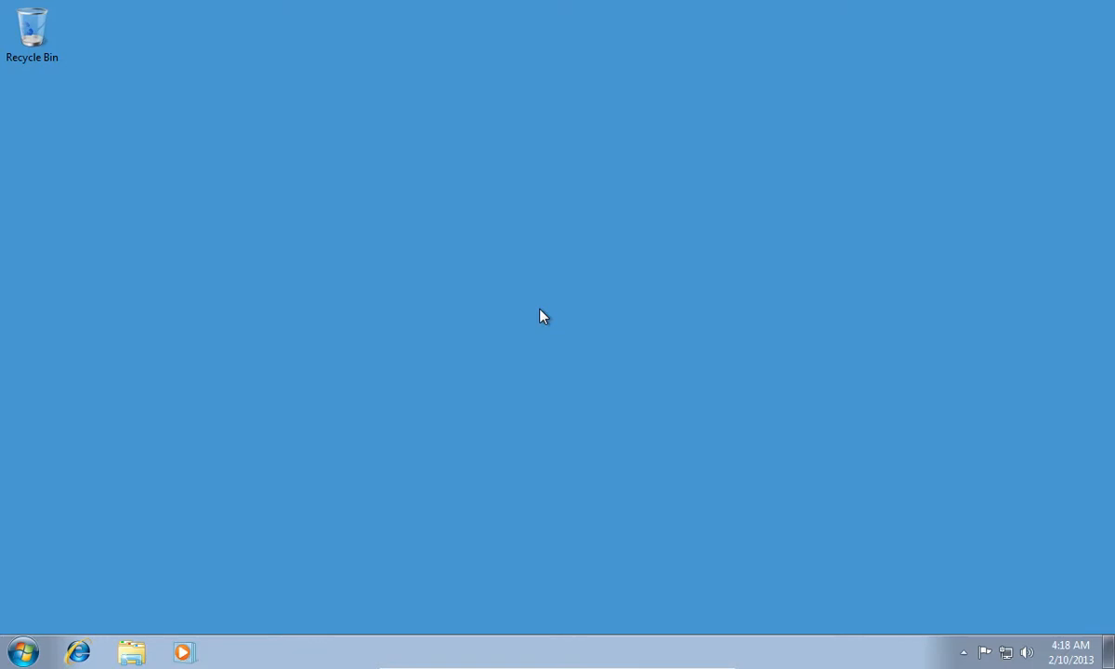
mouse_move(164, 587)
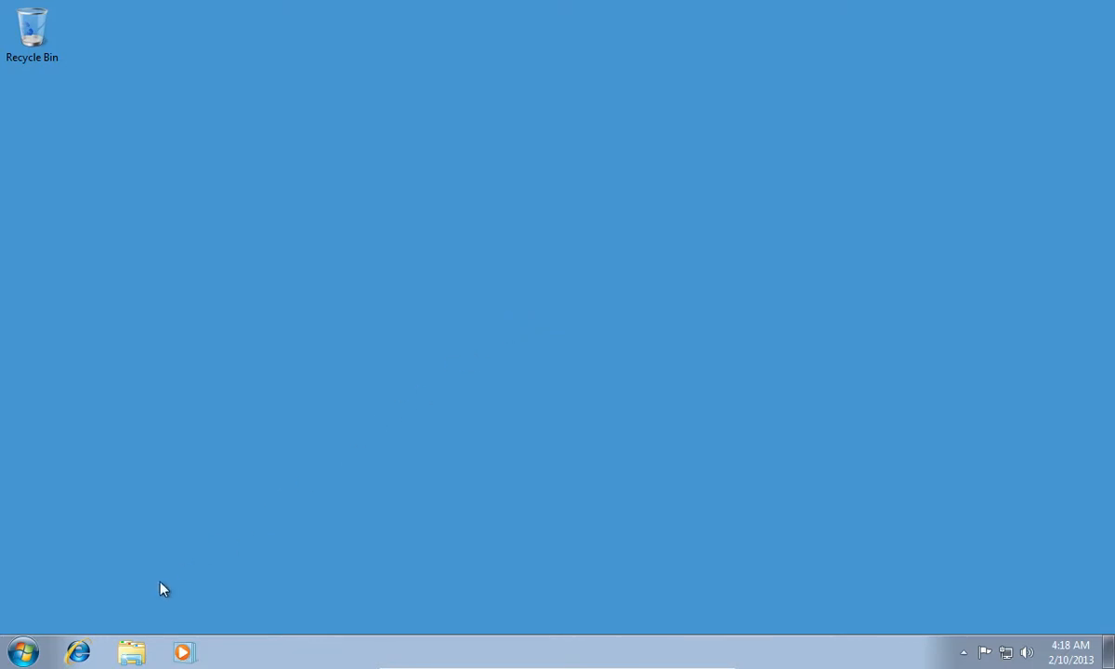
- Load paypal.com in Internet Explorer with the sign-in email and password filled in
click(78, 650)
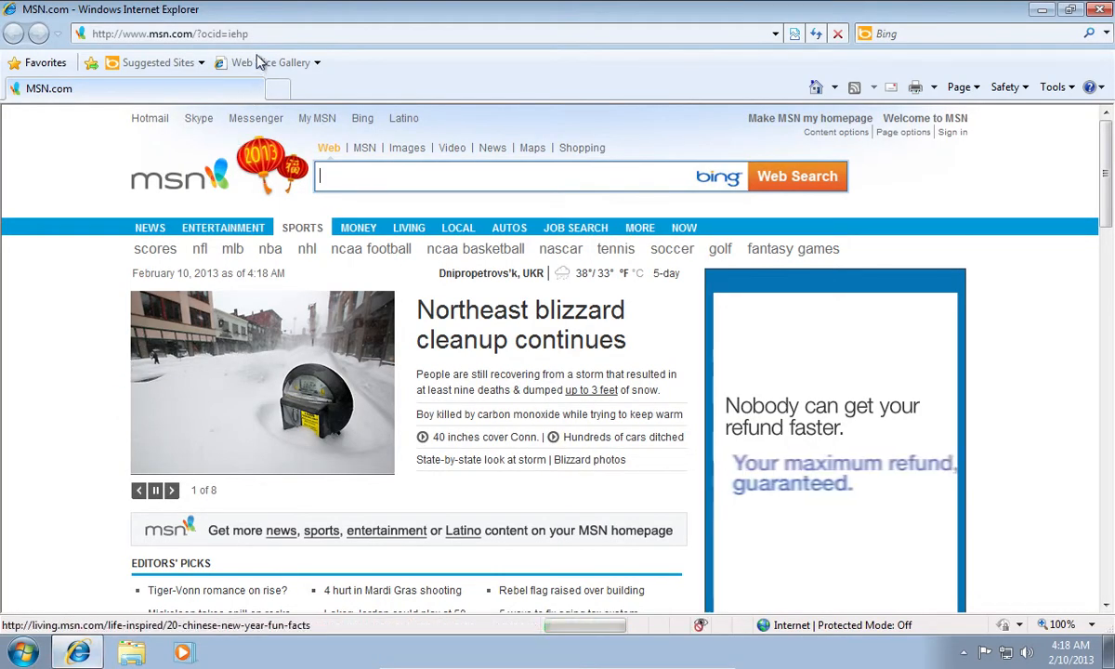
text(paypal)
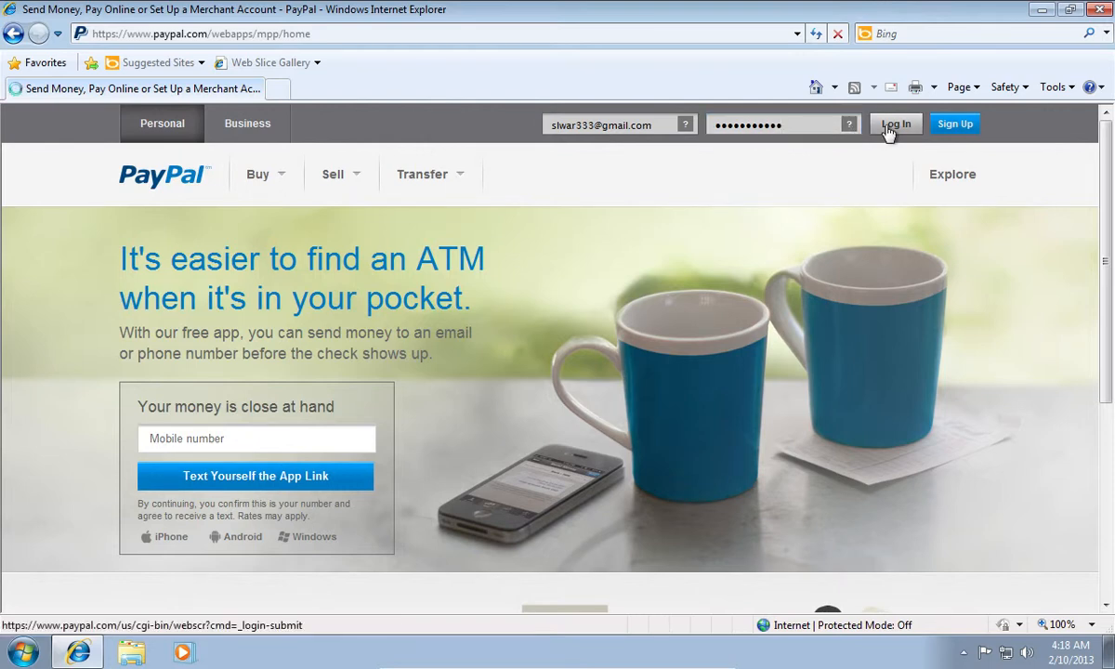
- Log in to PayPal and show the My Profile page with name, email, address and phone
click(896, 123)
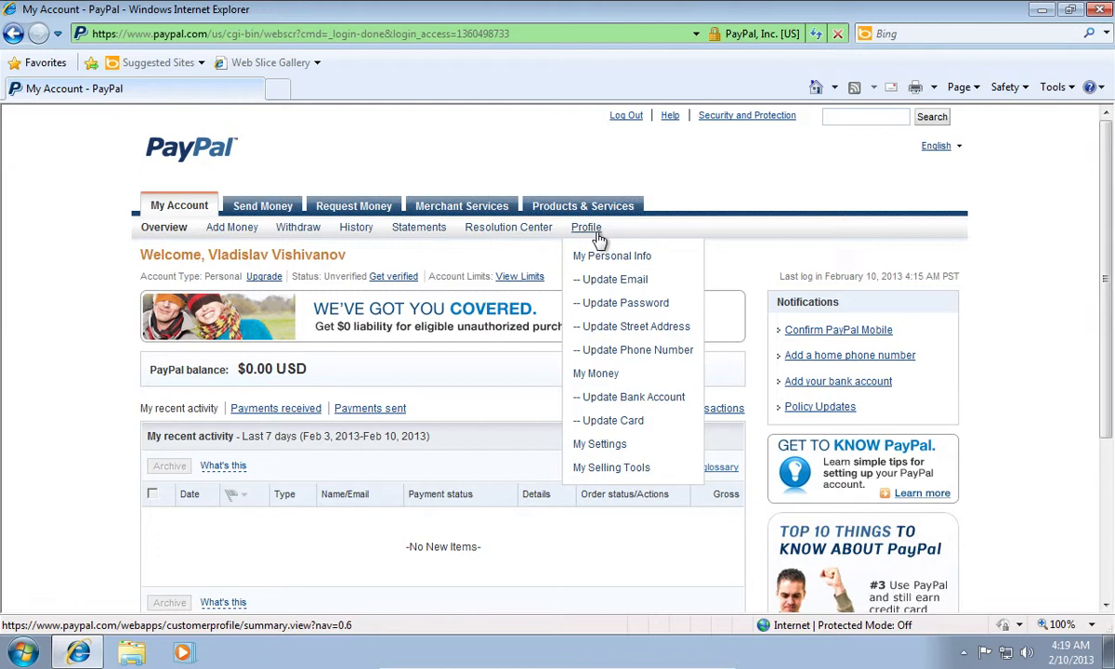
mouse_move(611, 256)
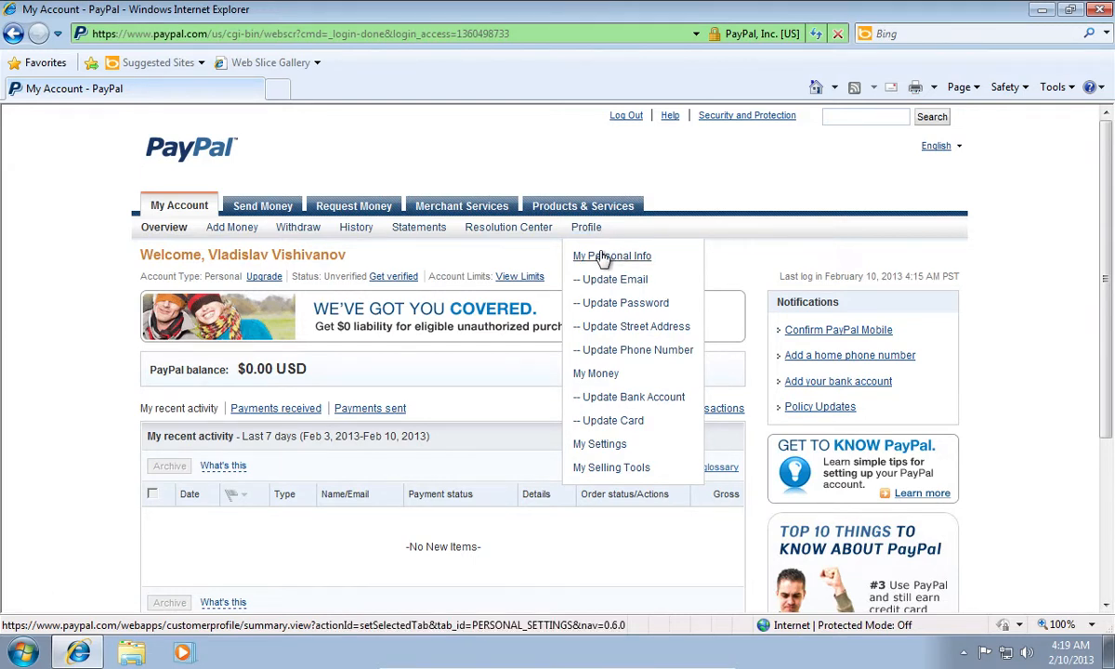
click(611, 257)
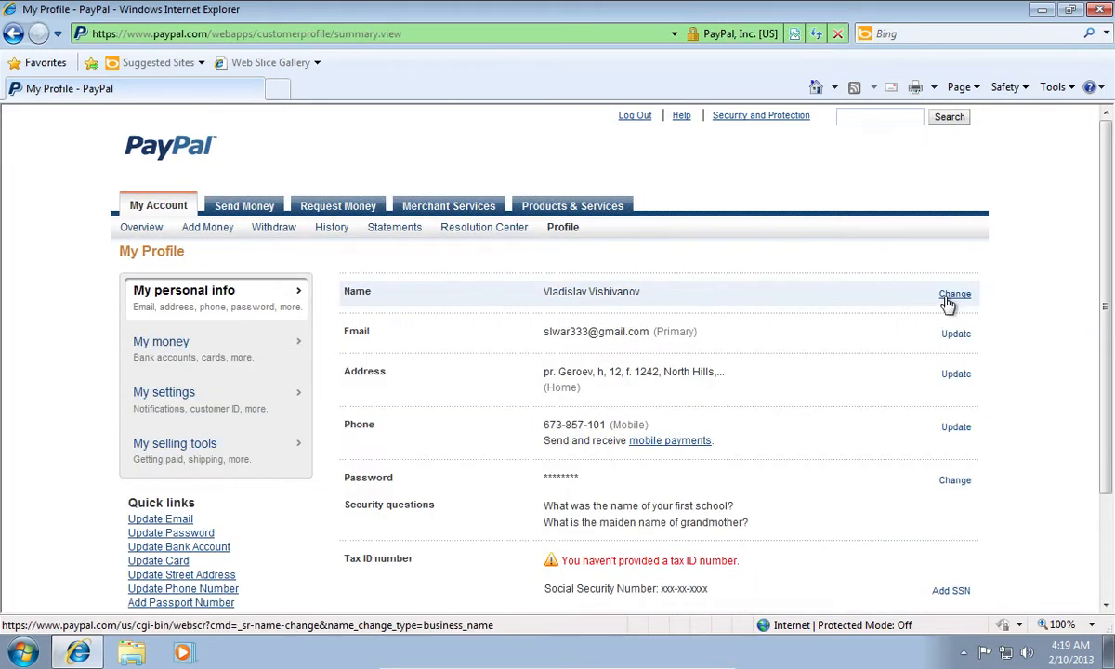
- Start a Personal Name Change for a name entered incorrectly at signup and continue
click(955, 294)
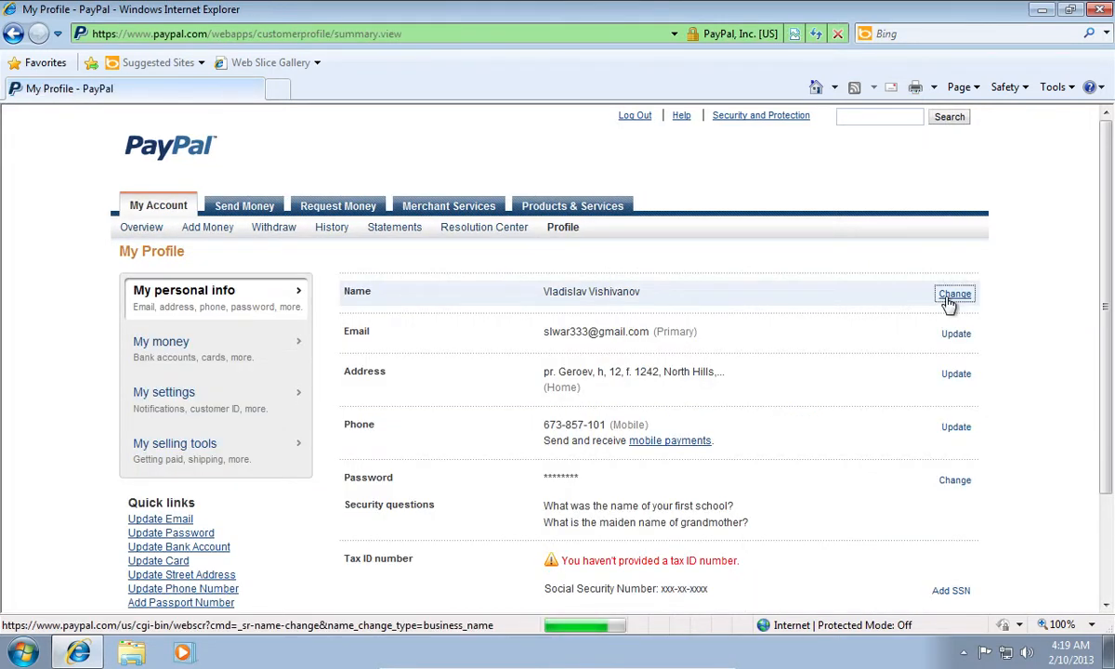
click(955, 294)
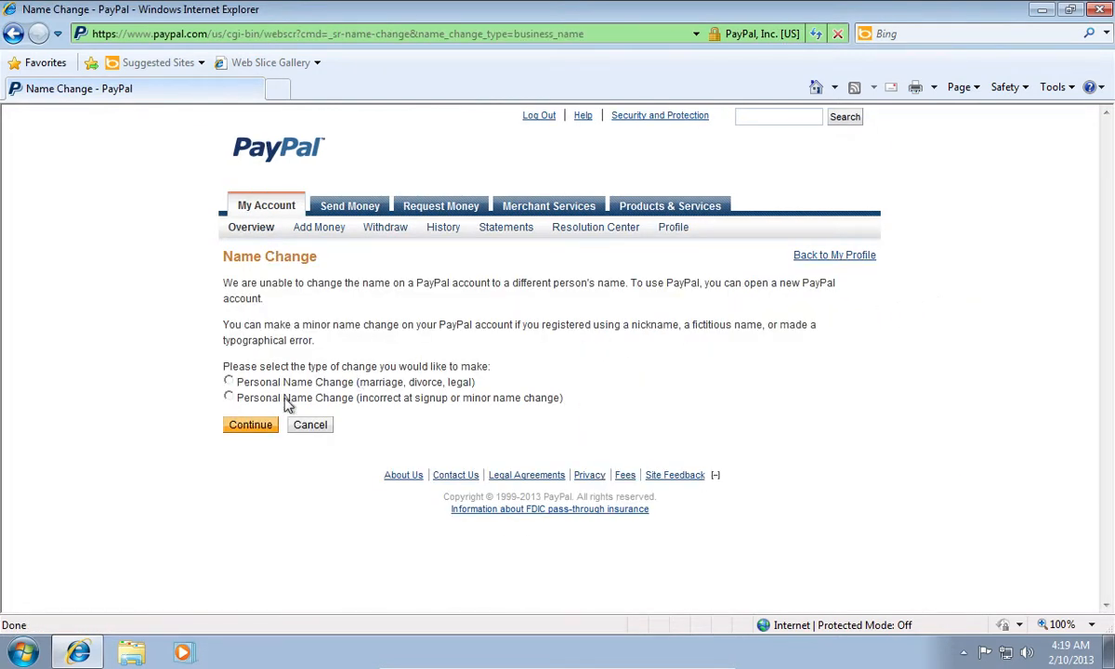
click(228, 398)
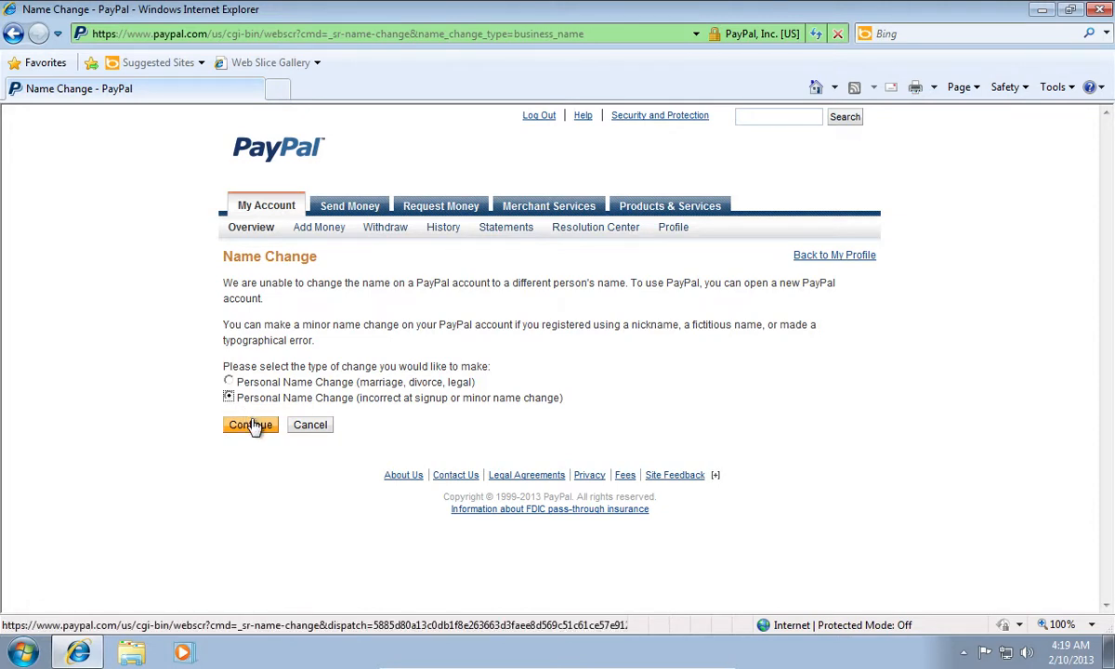
click(249, 424)
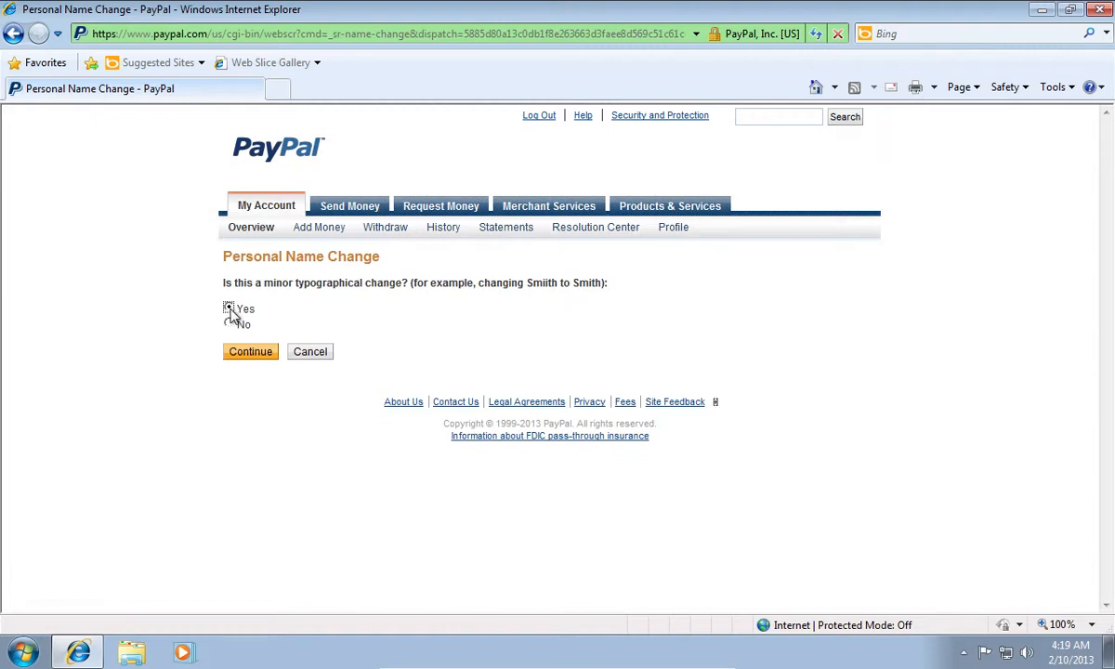
- Submit the name change as first name 'Vladi', last name 'Vyshyvanov', then return to My Account
click(249, 351)
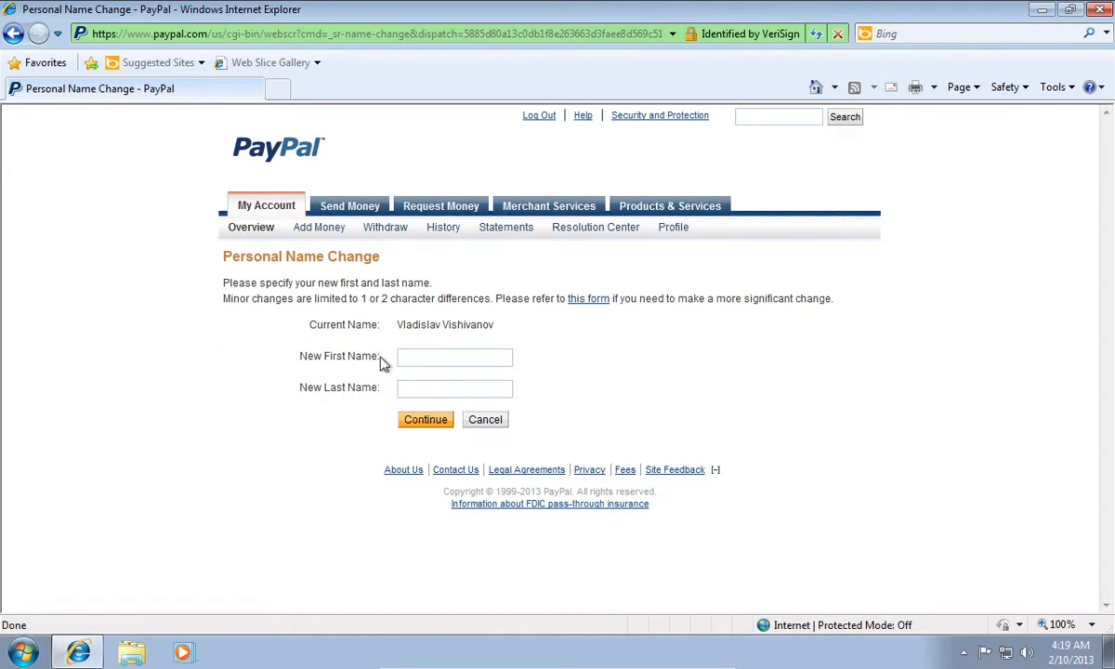
text(Vladi)
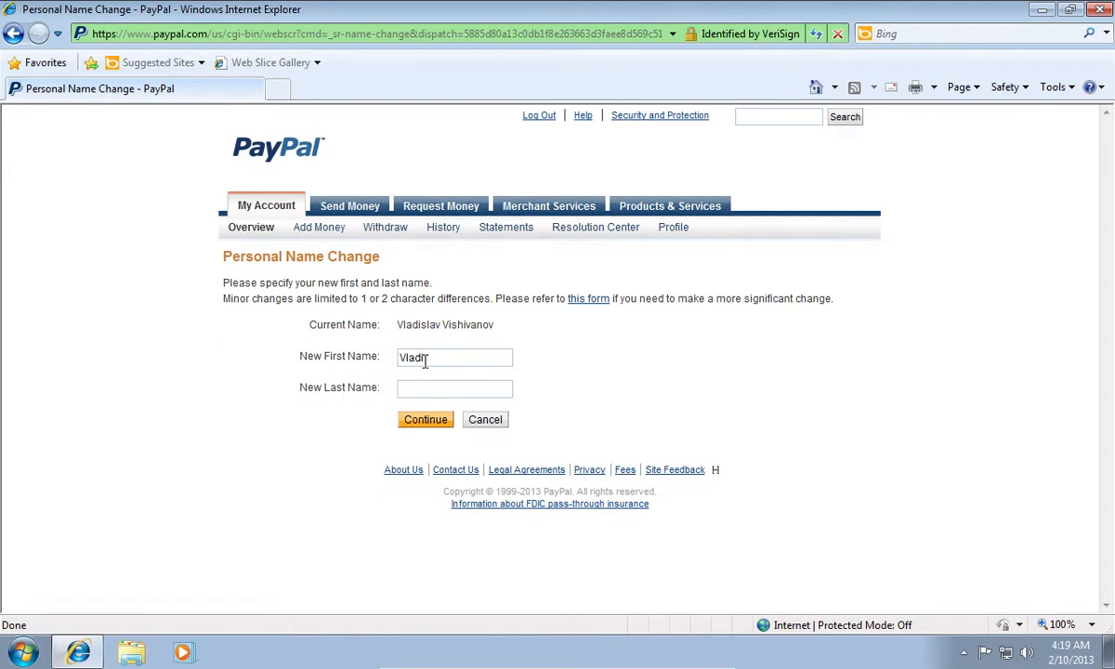
text(Vyshyvanov)
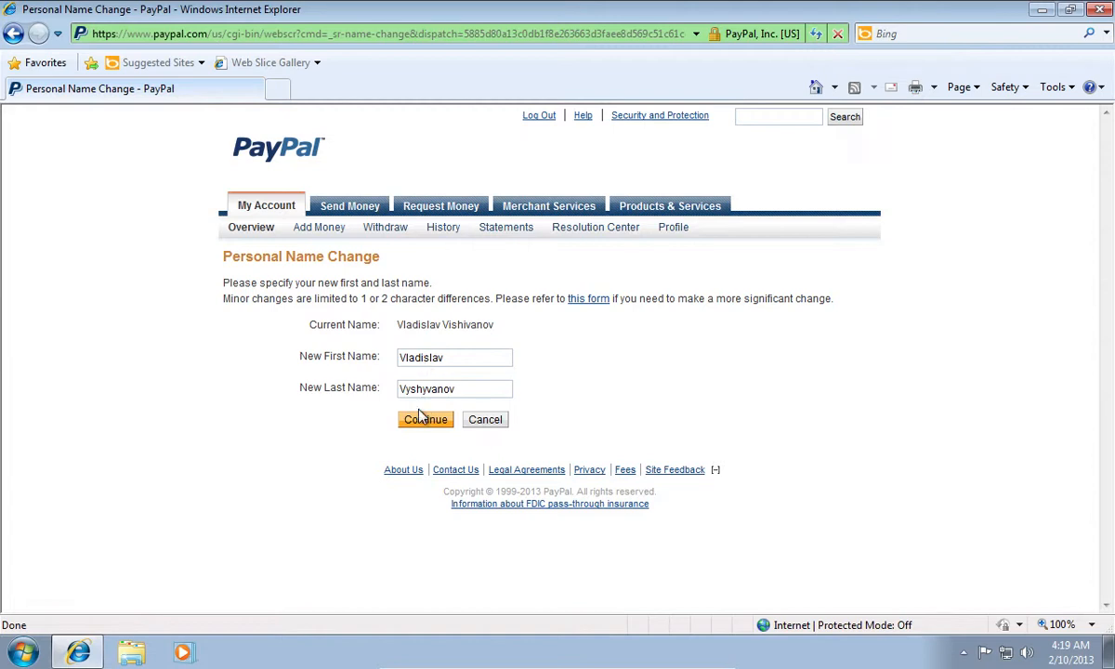
click(424, 420)
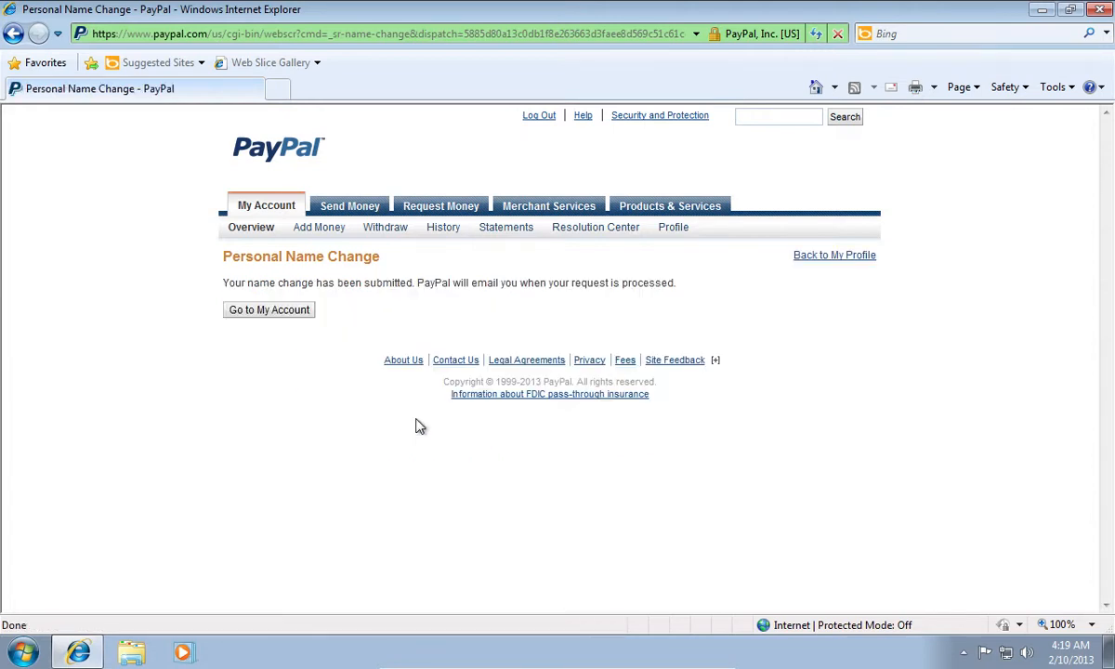
mouse_move(270, 309)
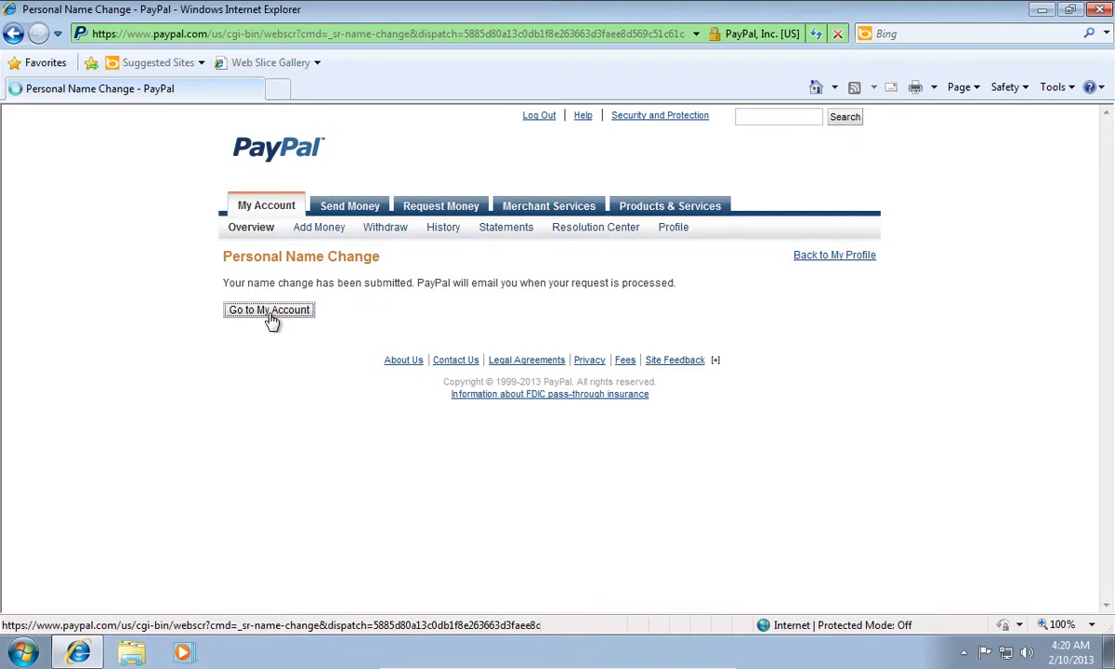
click(268, 309)
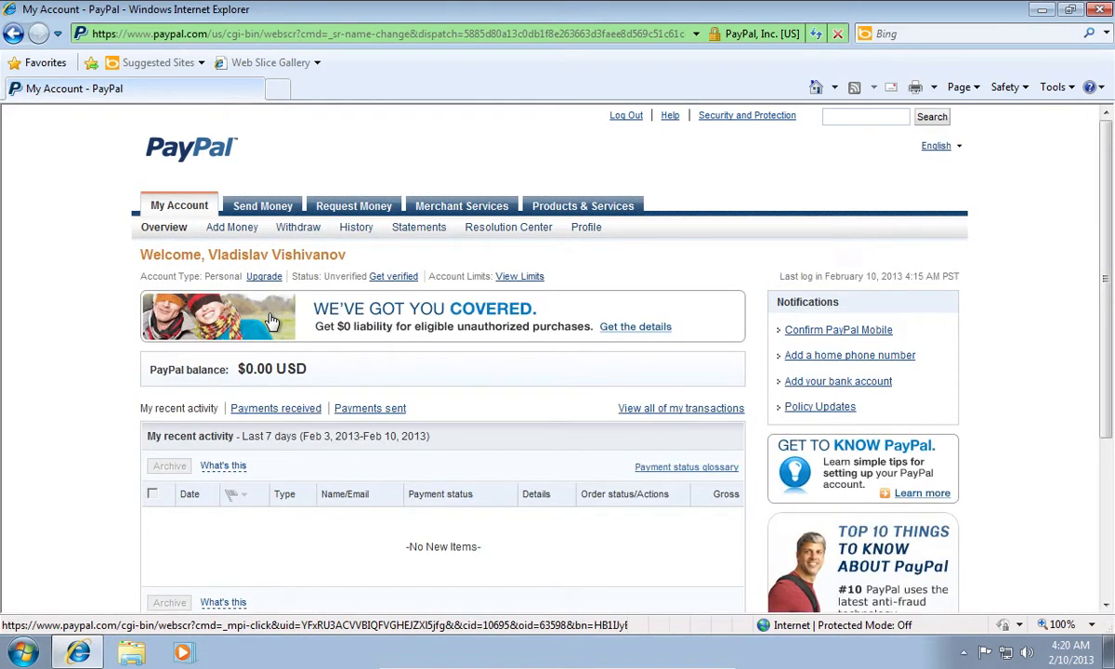